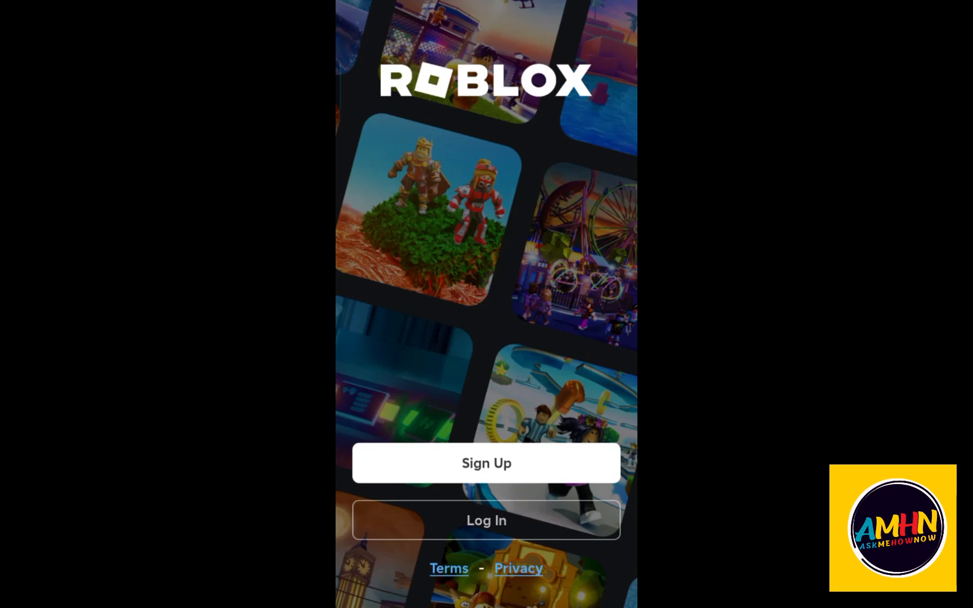
# Step: Start Roblox sign-up and confirm a birthday of May 22 1999
pyautogui.click(486, 521)
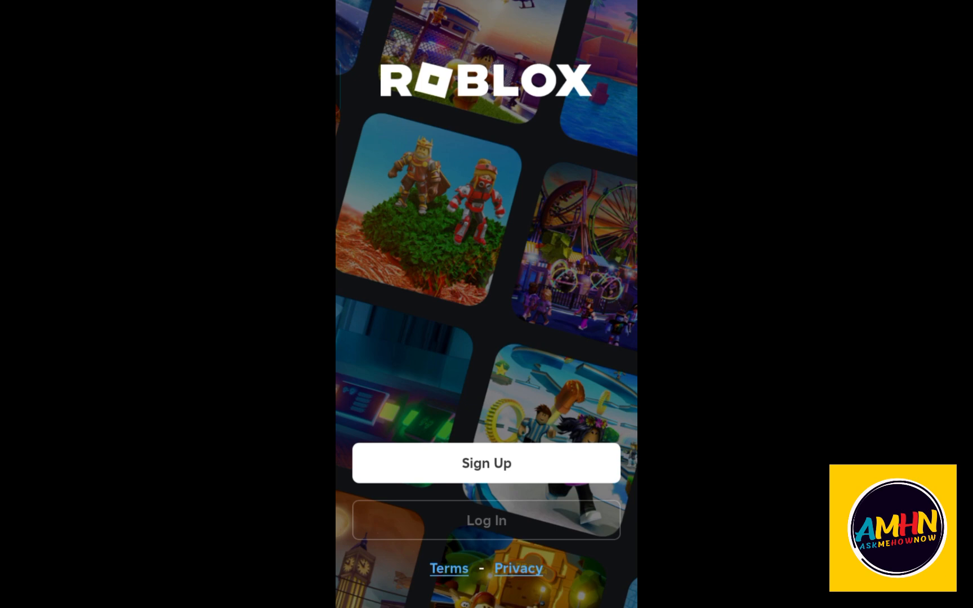
pyautogui.click(486, 520)
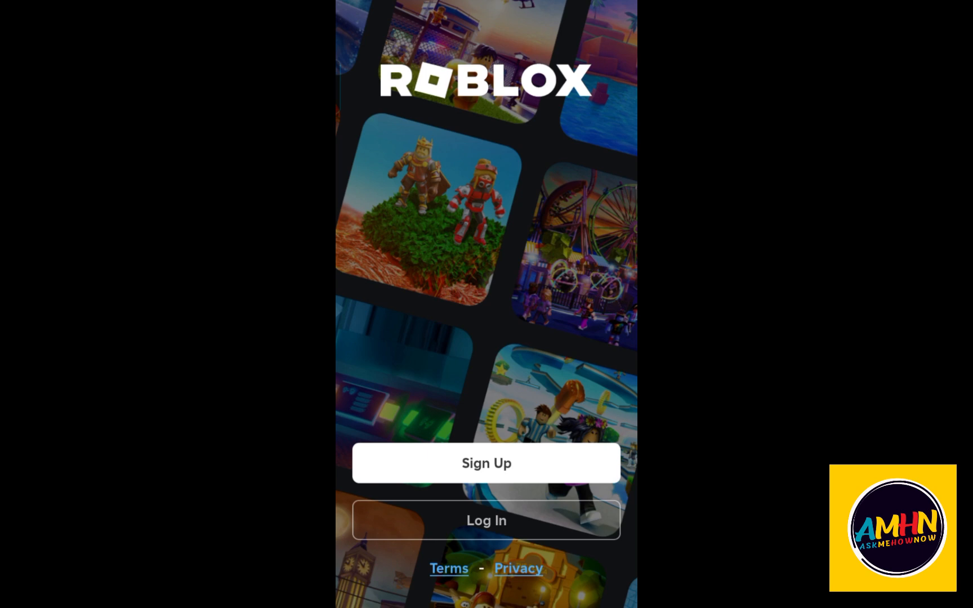
pyautogui.click(486, 463)
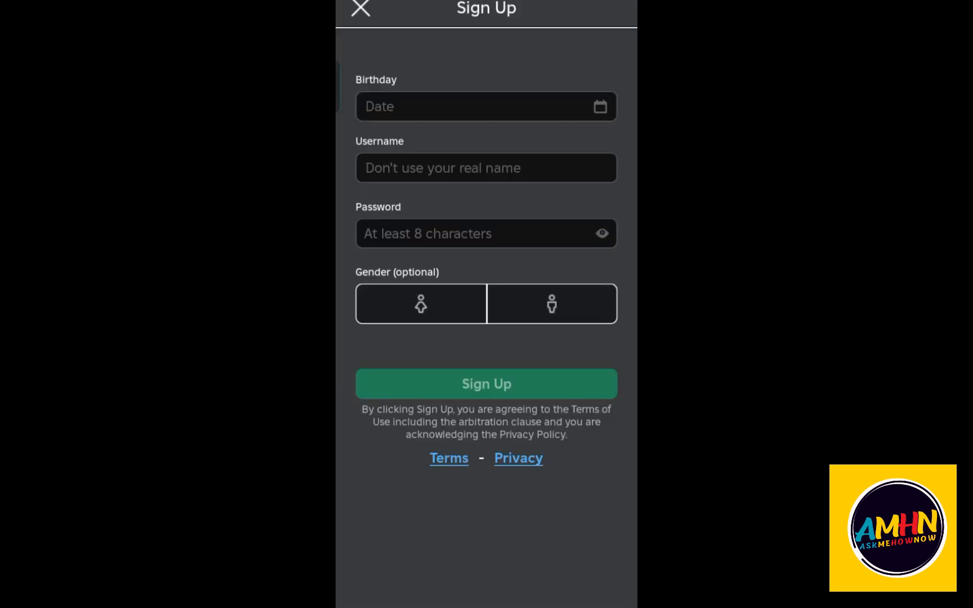
pyautogui.click(486, 106)
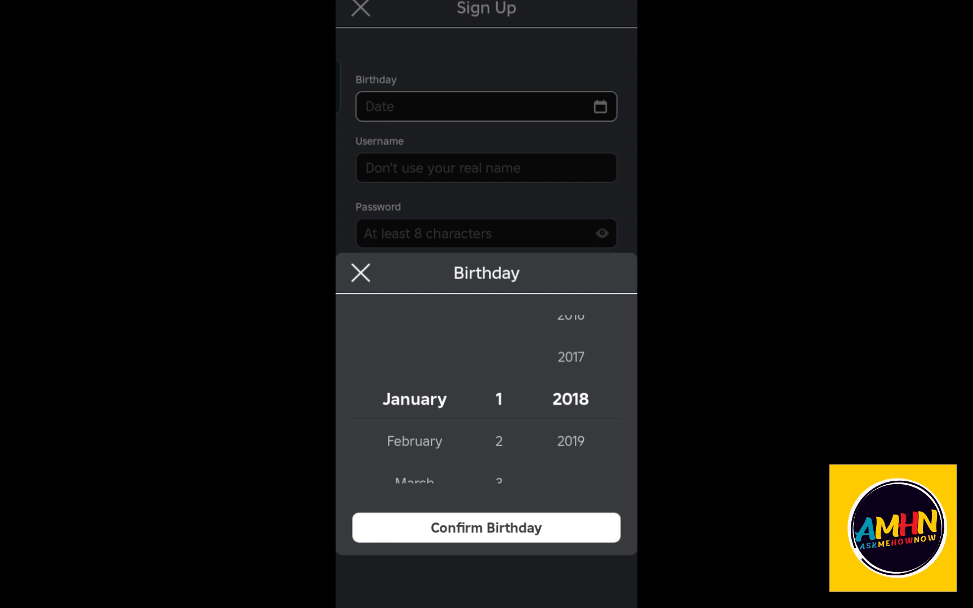
pyautogui.scroll(-3)
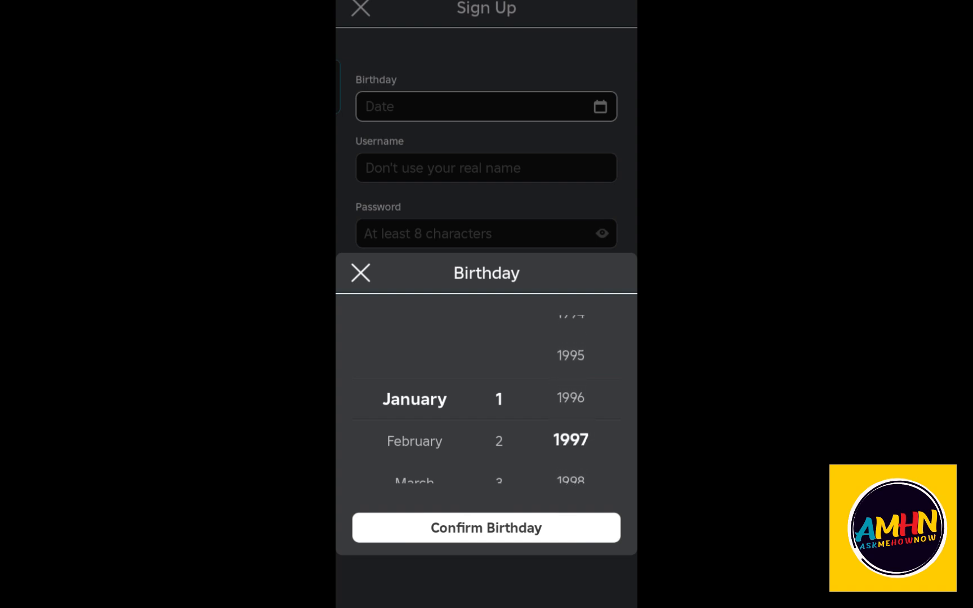
pyautogui.scroll(-3)
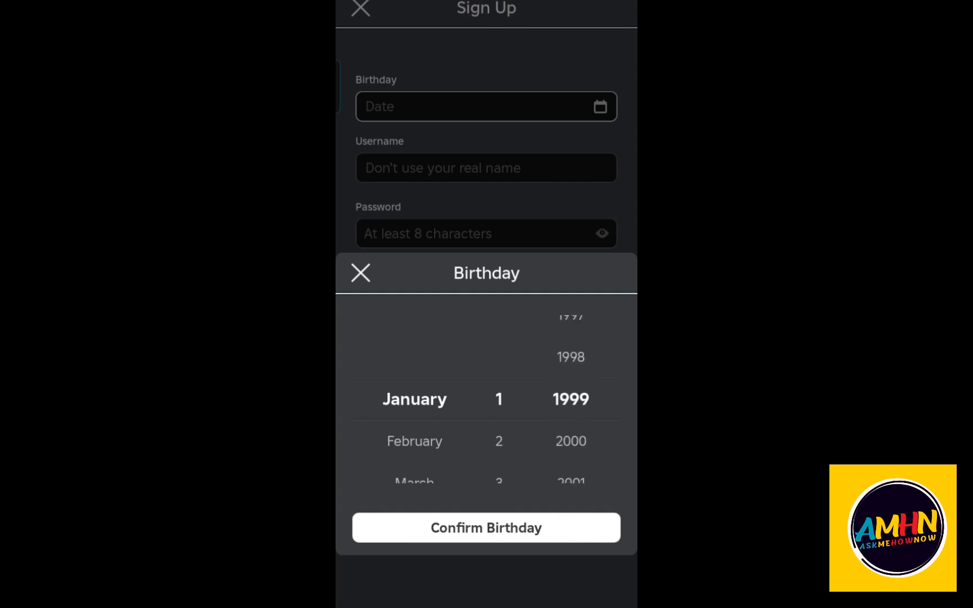
pyautogui.scroll(-3)
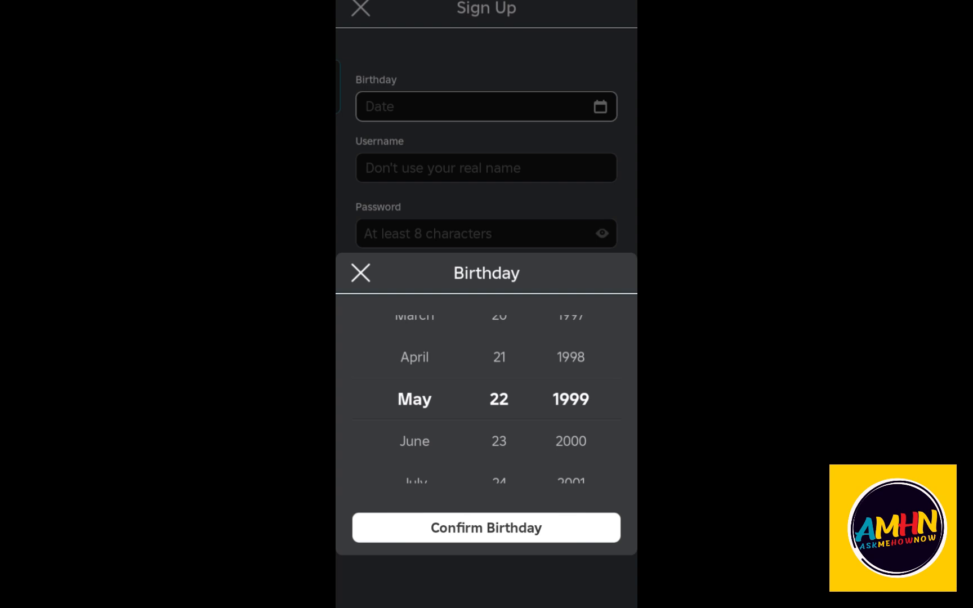
pyautogui.click(486, 528)
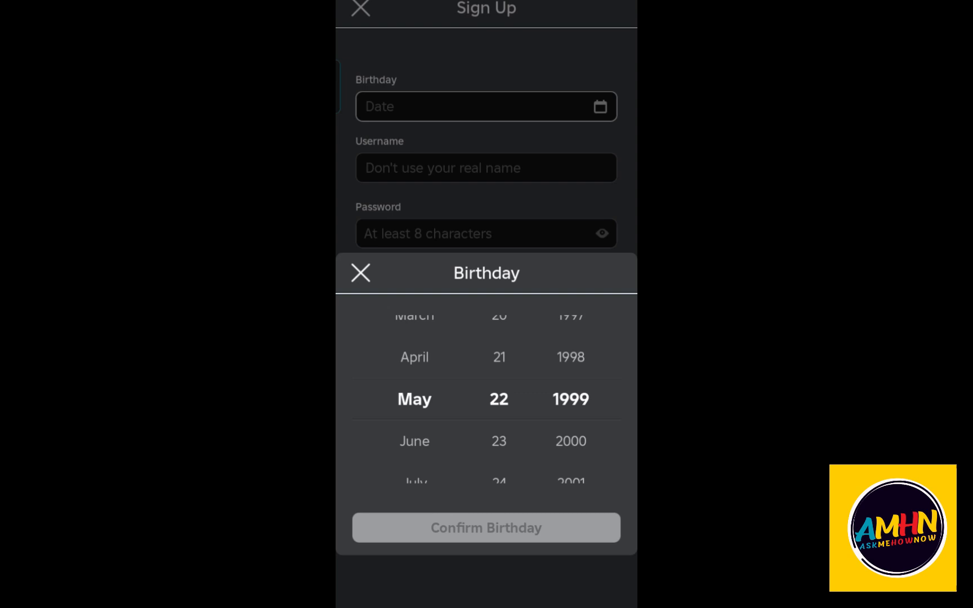
pyautogui.click(486, 528)
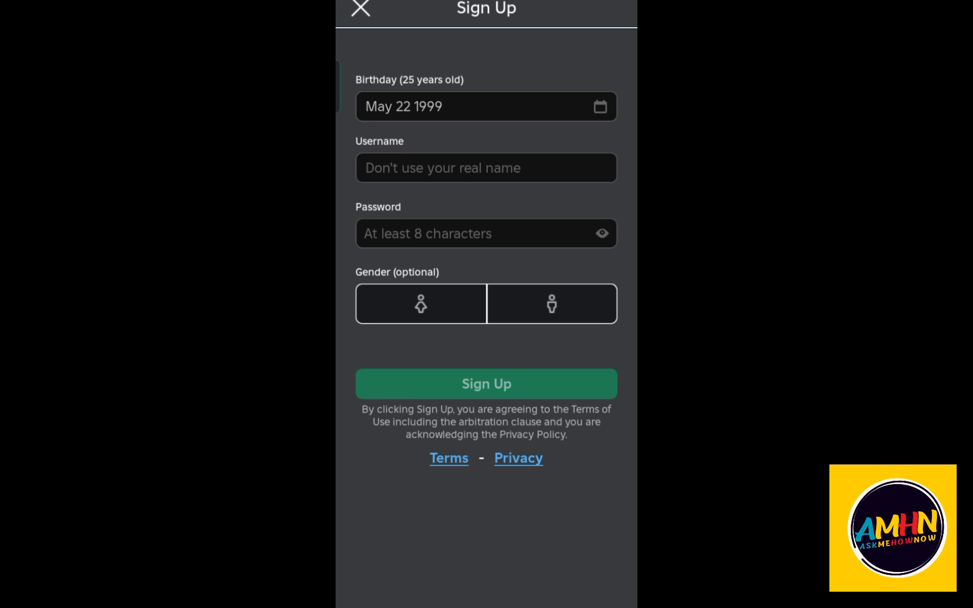
# Step: Select the Username field and type the first letter, N
pyautogui.click(486, 168)
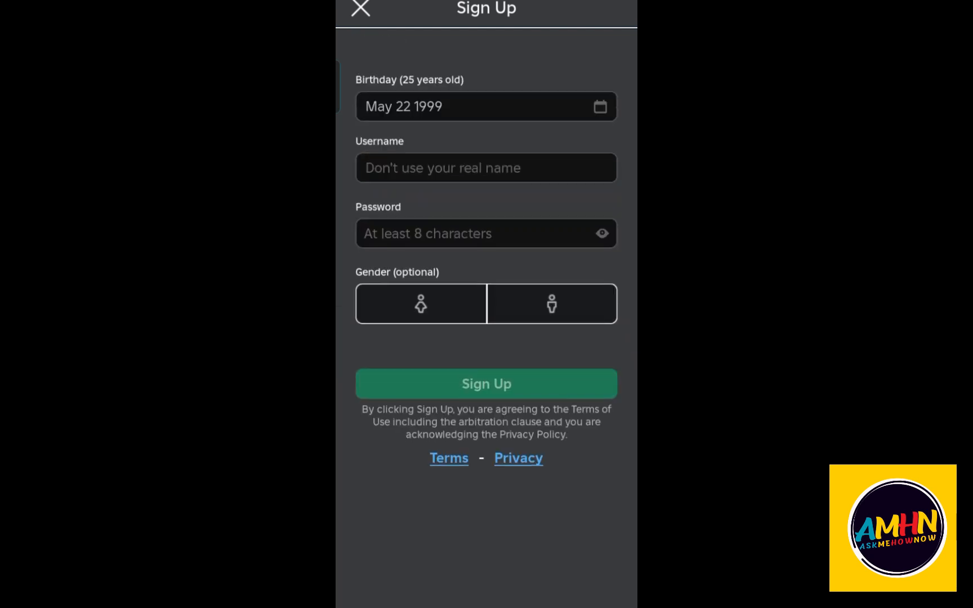
pyautogui.click(487, 168)
pyautogui.write('N')
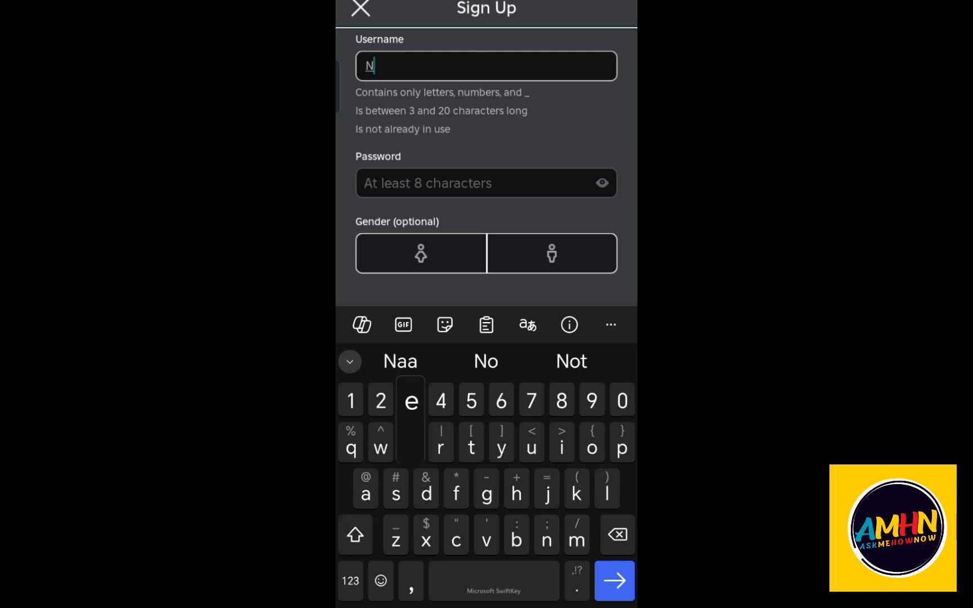
# Step: Type username Newbie123, then enter a password meeting all requirements
pyautogui.write('ewbie')
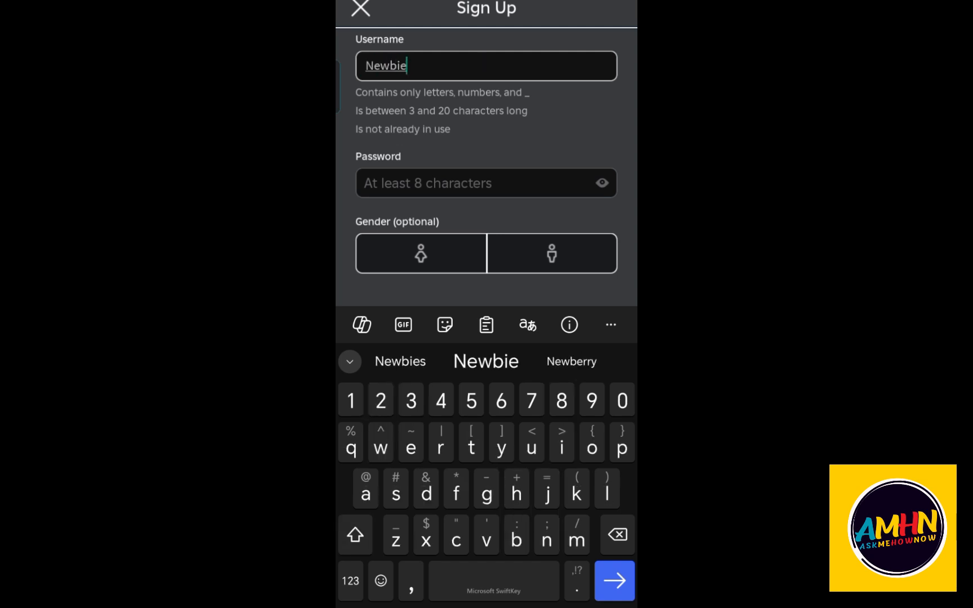
pyautogui.write('123')
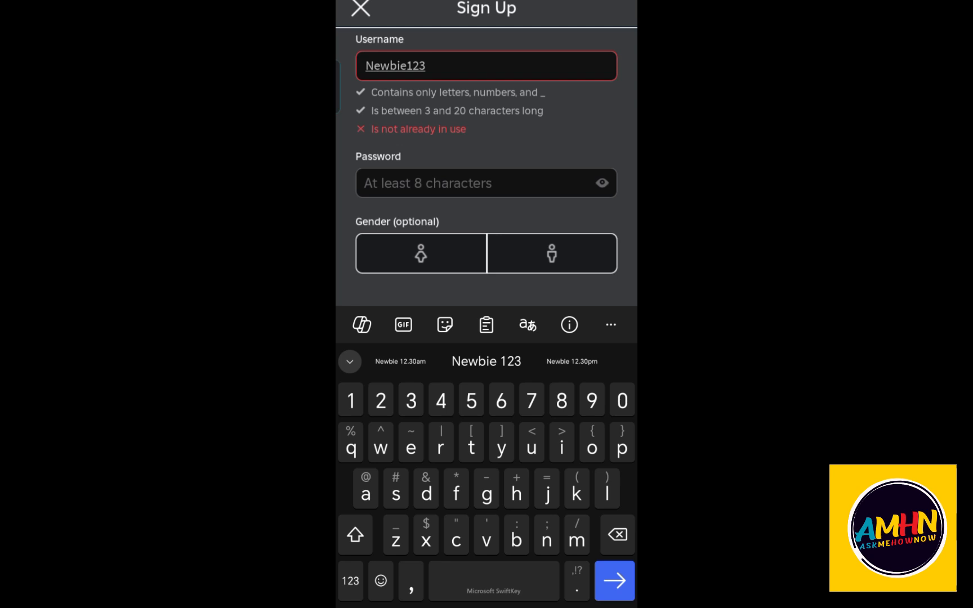
pyautogui.write('fdfcvdvcd')
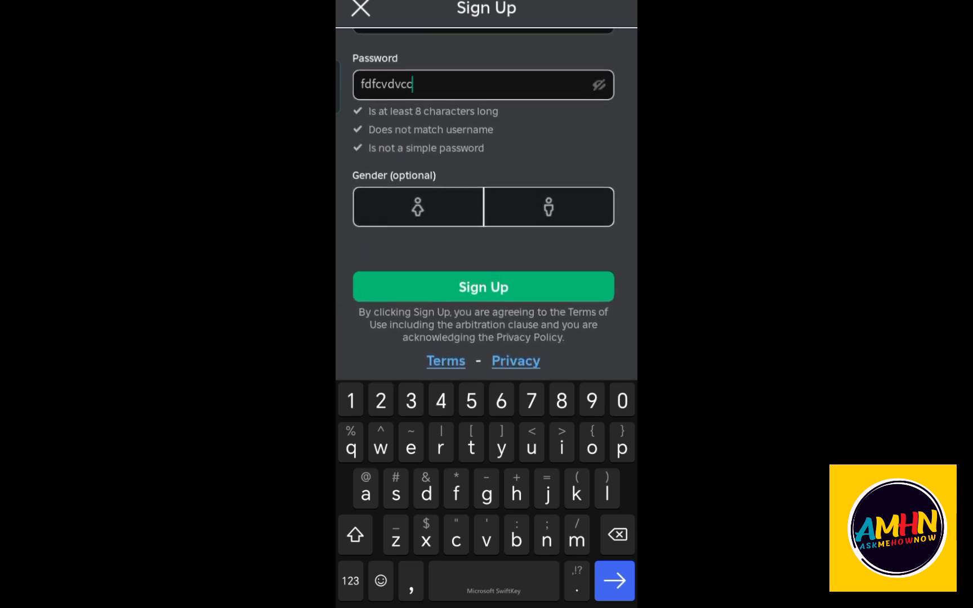
# Step: Mask the password, change the username to Newbie123Bad1, and choose male gender
pyautogui.click(598, 85)
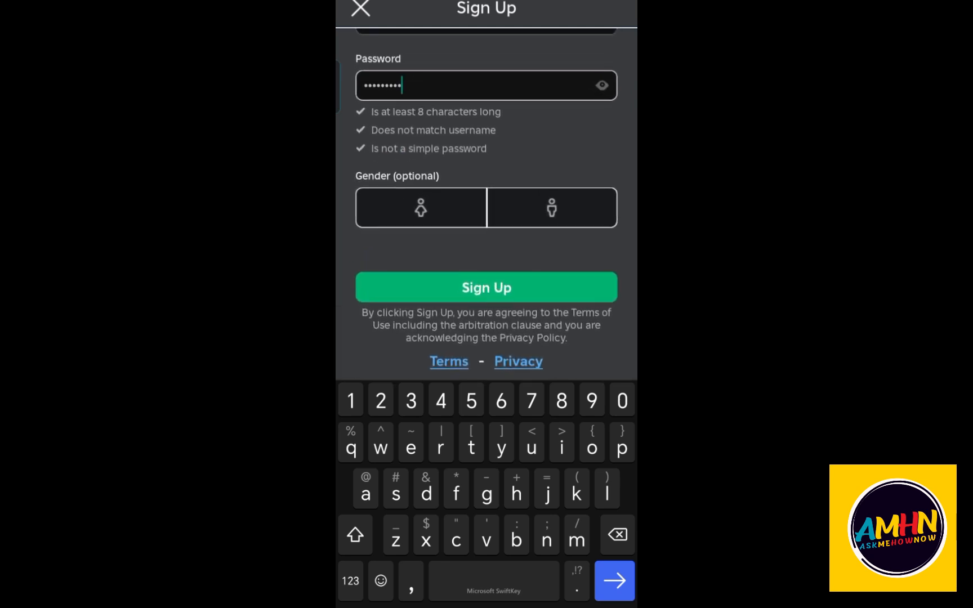
pyautogui.click(600, 85)
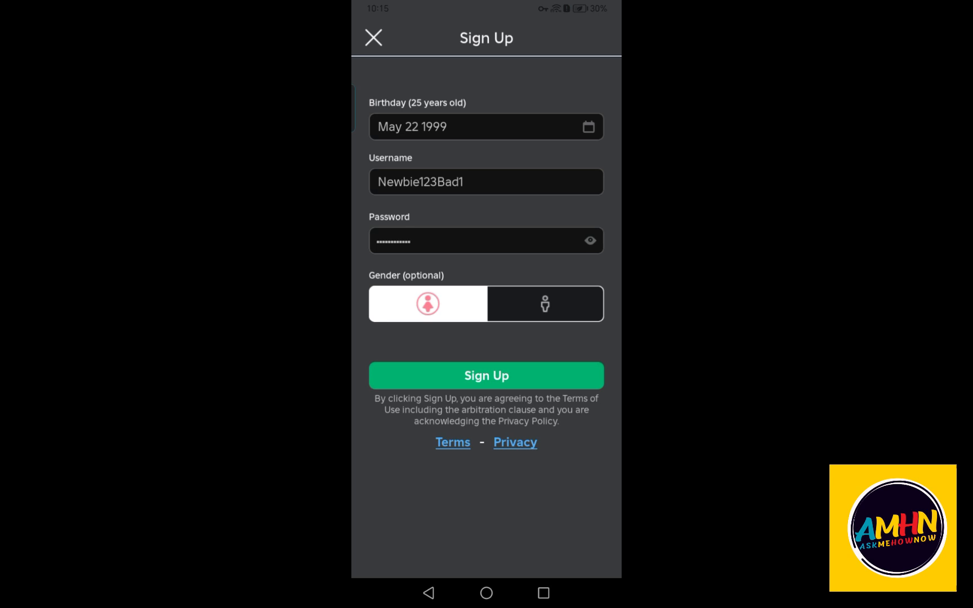
pyautogui.click(544, 304)
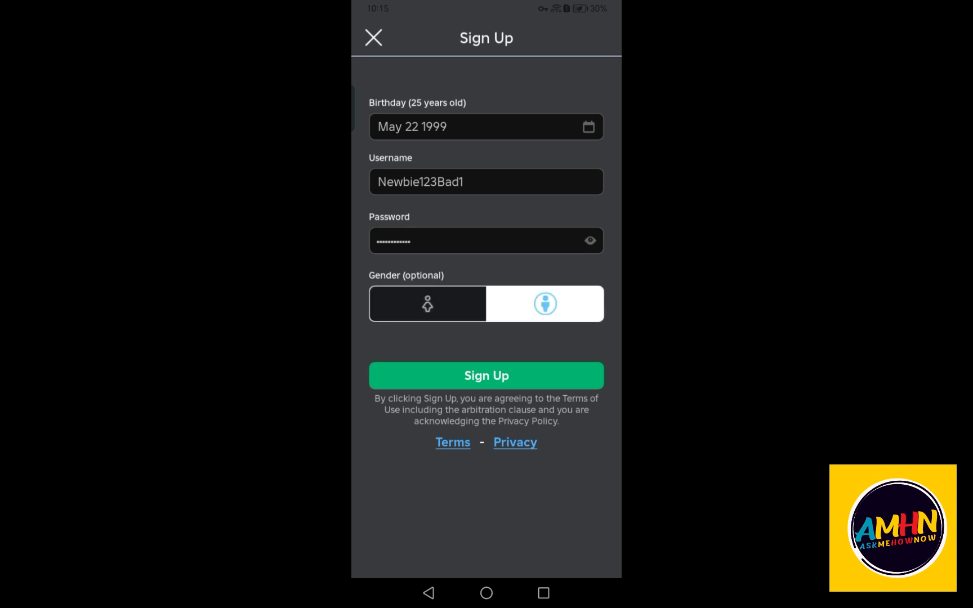
pyautogui.click(486, 375)
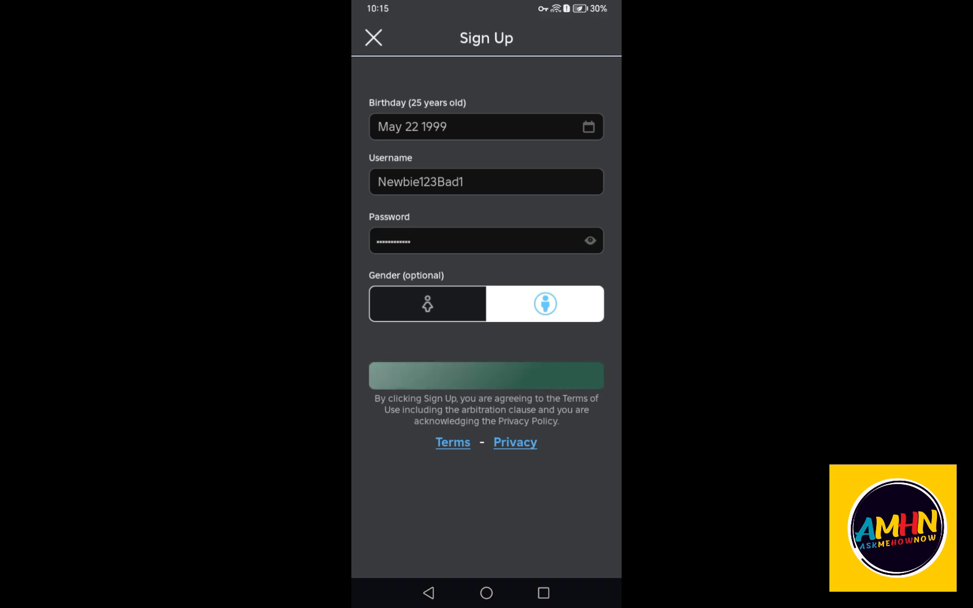
# Step: Submit sign-up and accept saving the password in Google Password Manager
pyautogui.click(486, 375)
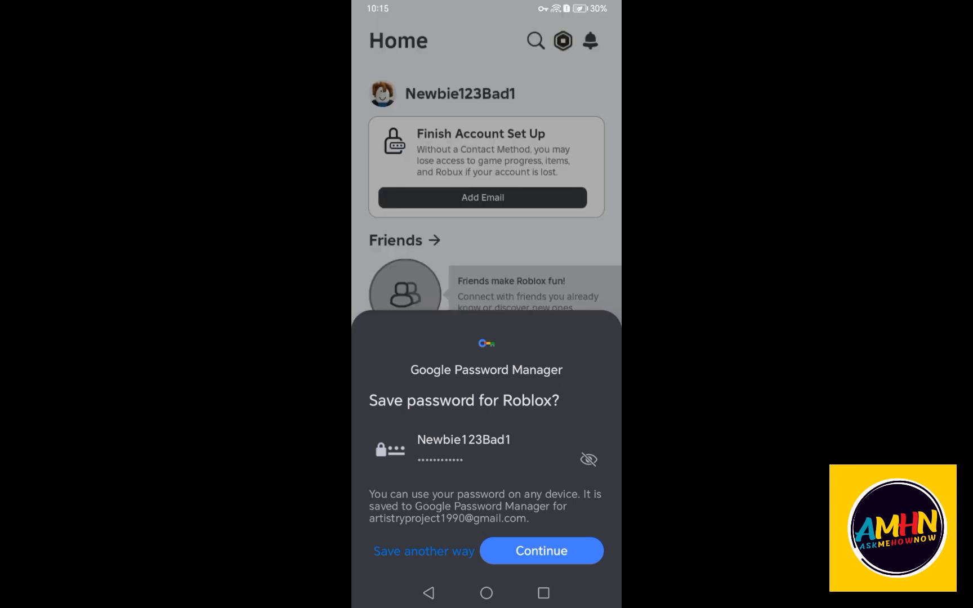
pyautogui.click(540, 551)
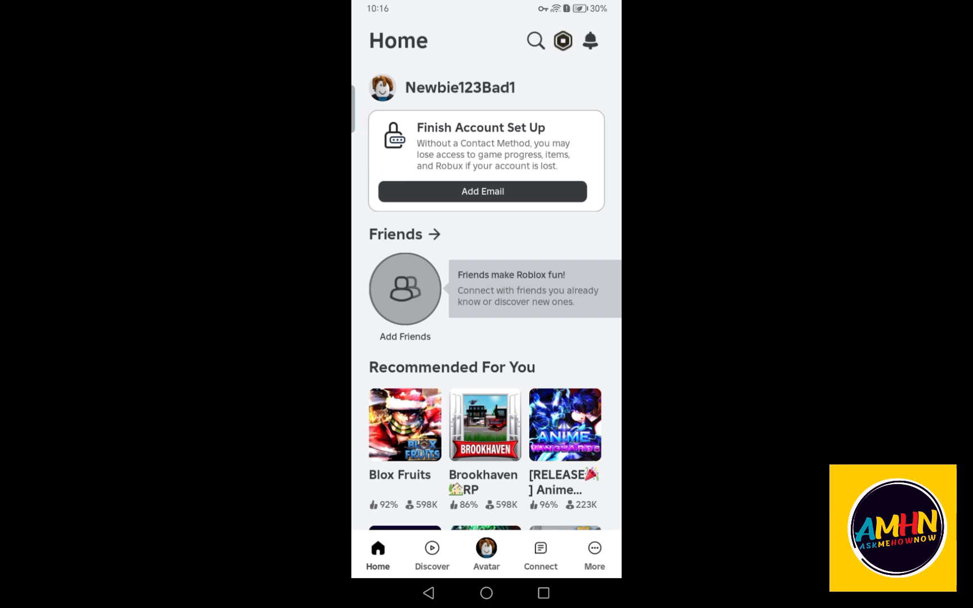
# Step: Scroll Recommended For You on Home to the Brookhaven RP tile and open it
pyautogui.scroll(-3)
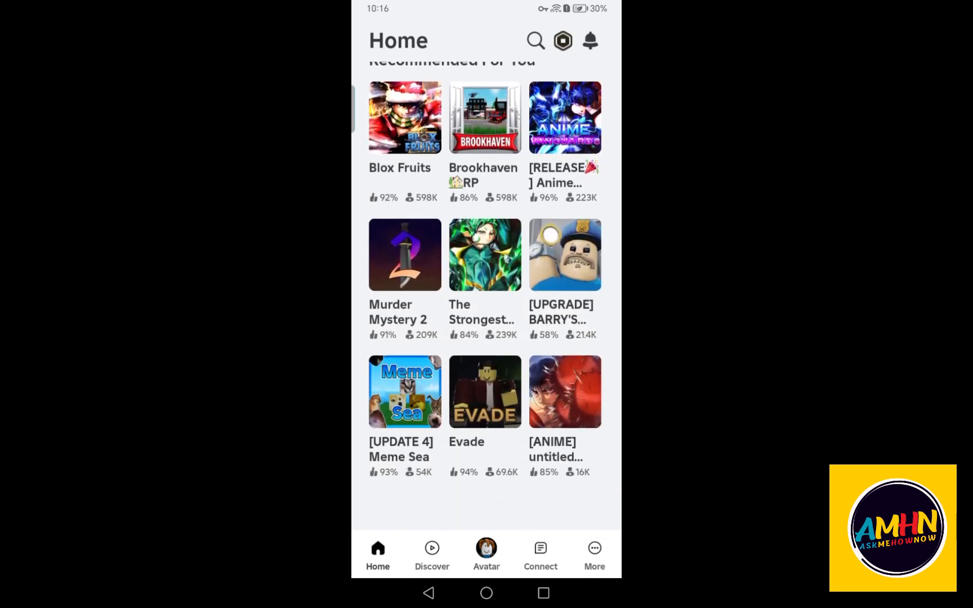
pyautogui.scroll(-3)
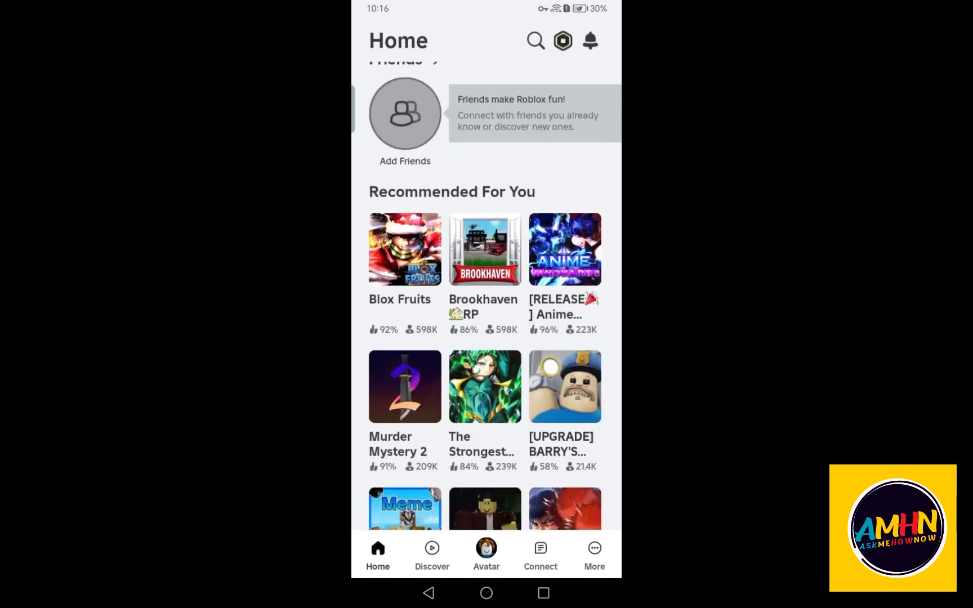
pyautogui.scroll(-3)
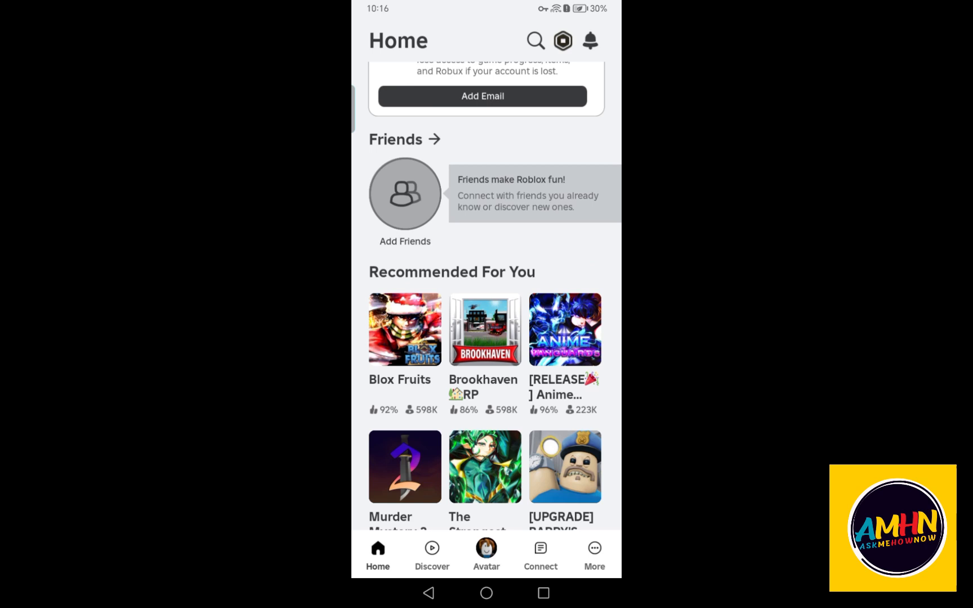
pyautogui.scroll(-3)
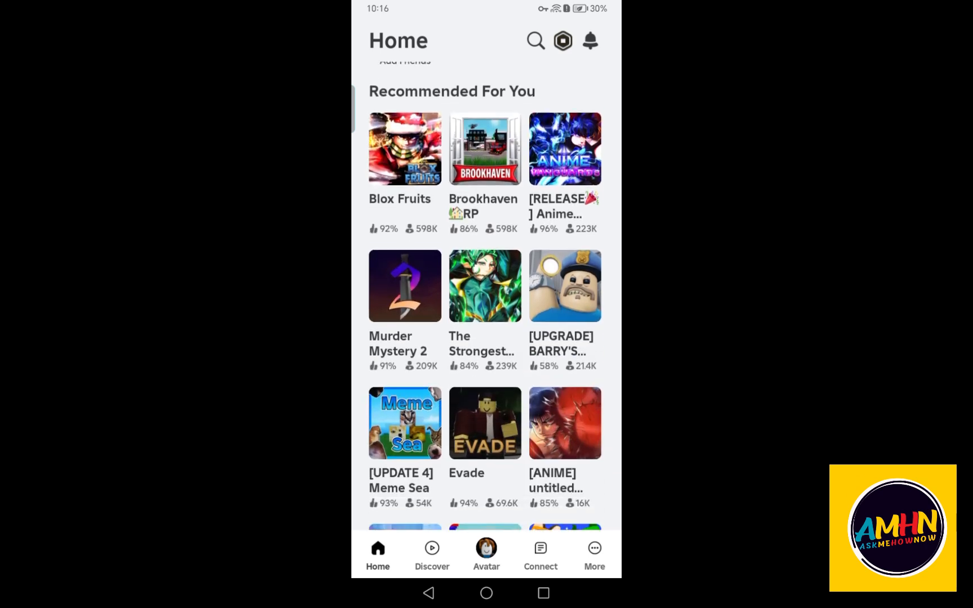
pyautogui.scroll(-3)
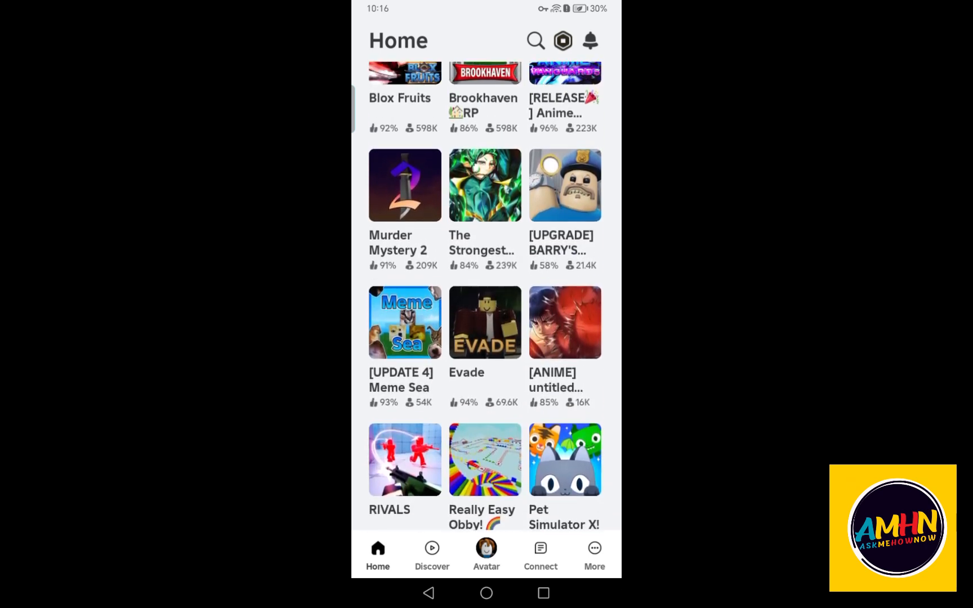
pyautogui.scroll(-3)
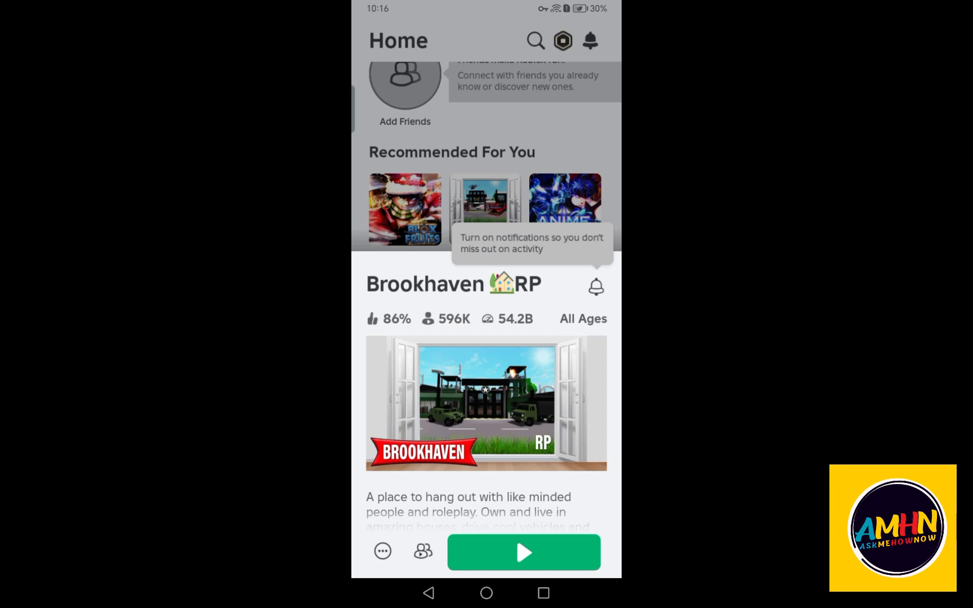
# Step: Swipe up on the Brookhaven RP sheet to show rating, age guidelines and developer
pyautogui.click(523, 552)
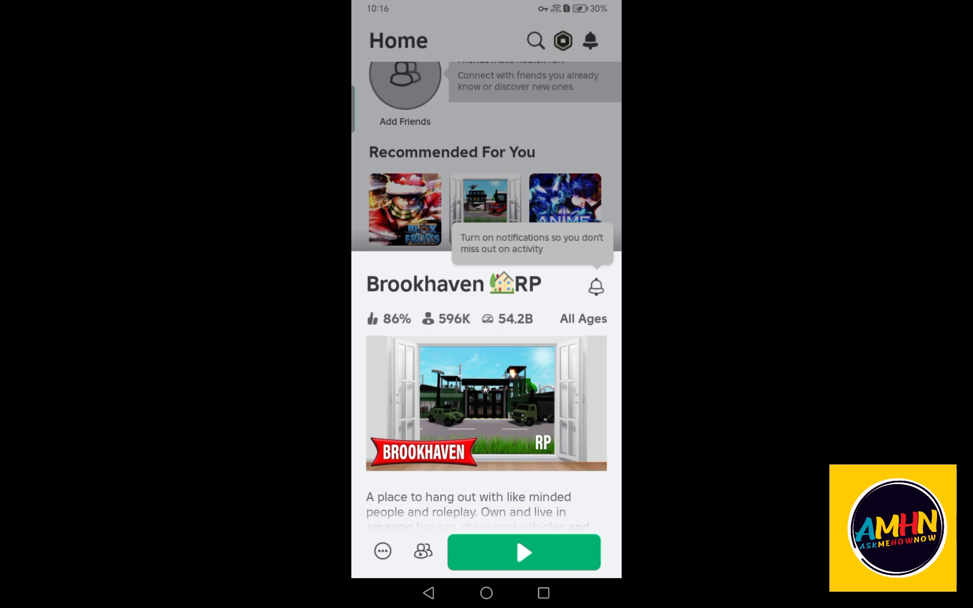
pyautogui.click(523, 552)
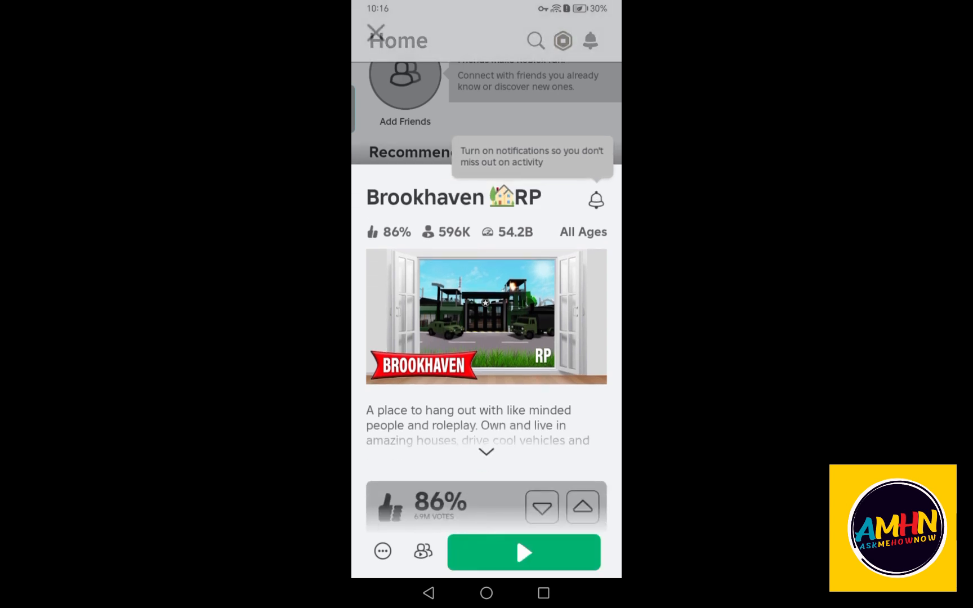
pyautogui.scroll(3)
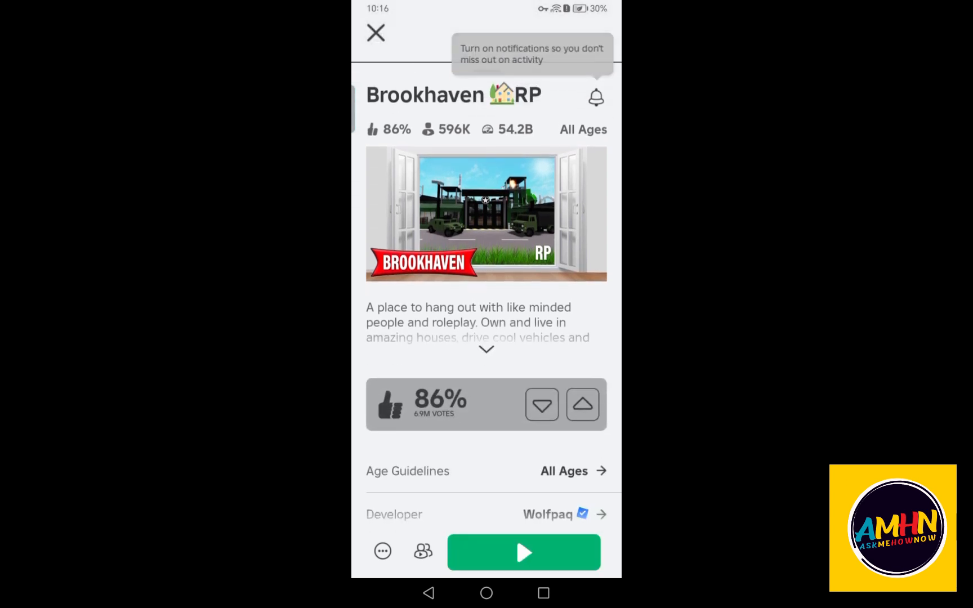